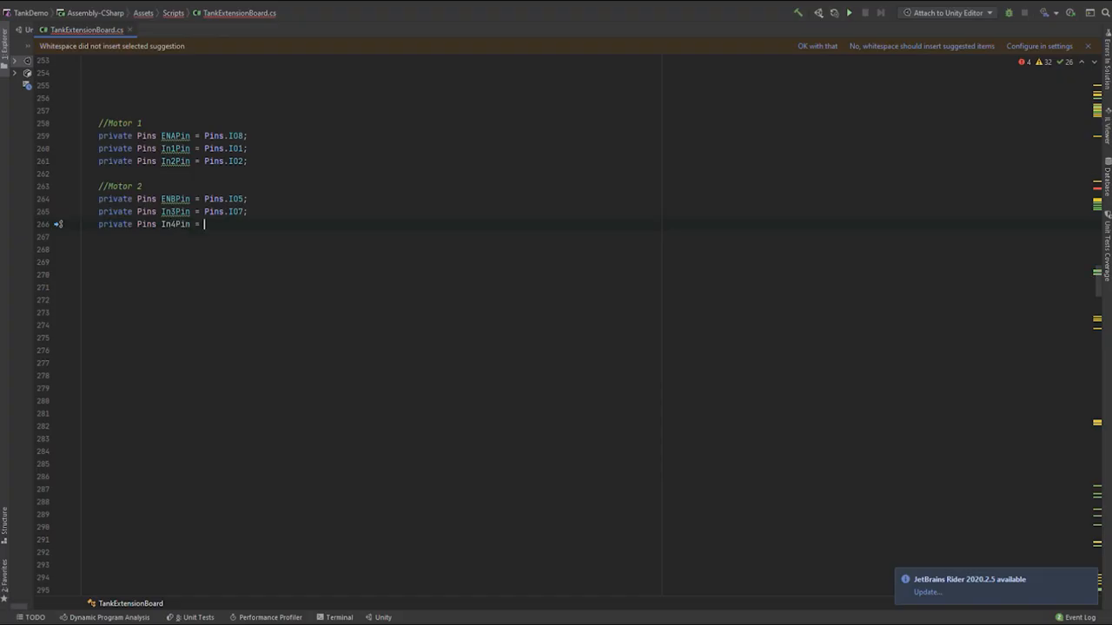
type("Pins.IO6;")
left_click(371, 325)
type("private Pins")
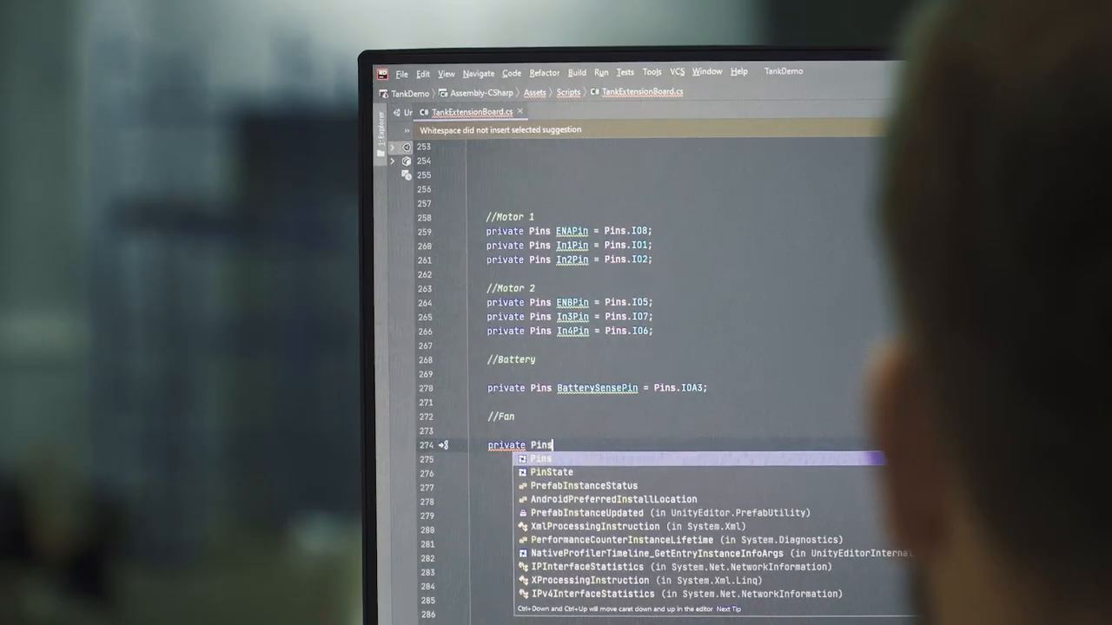
type("FanPin")
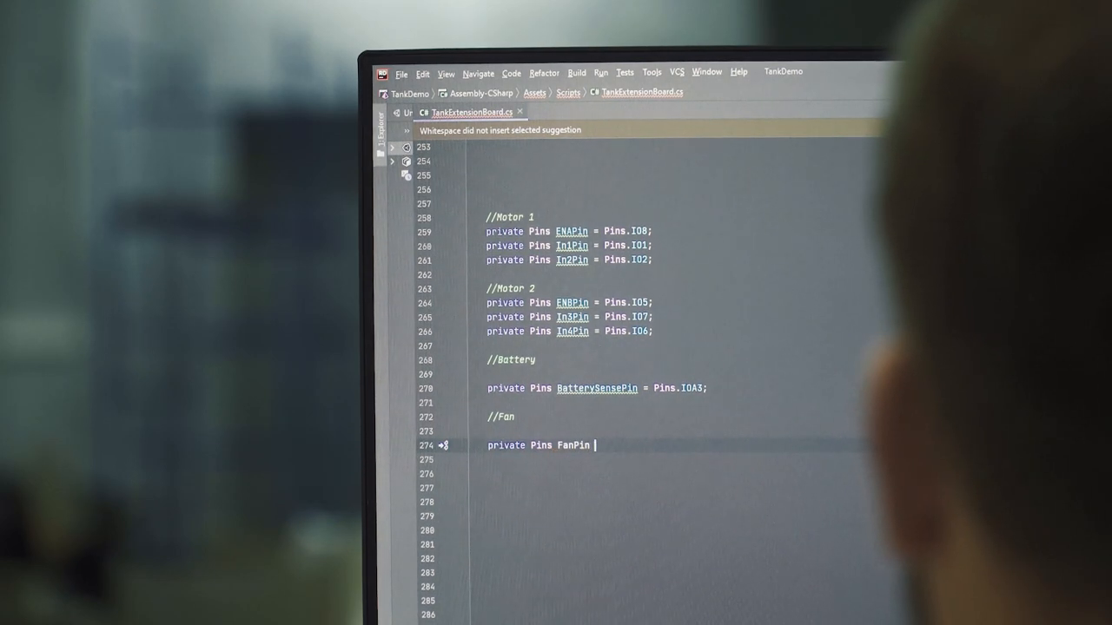
type("= Pins")
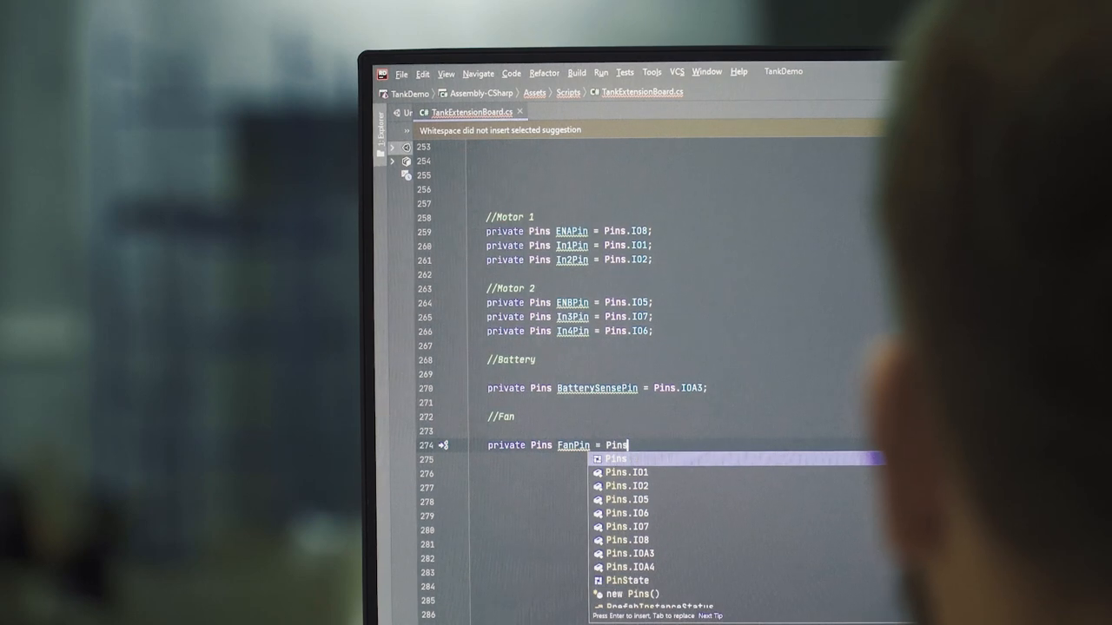
type(".IOA")
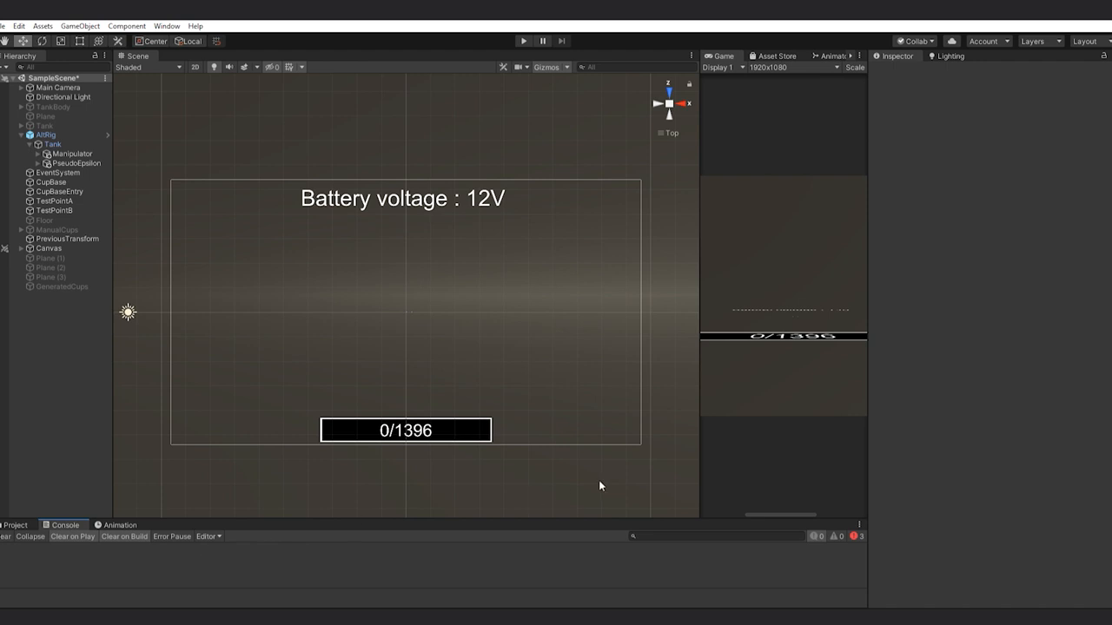
mouse_move(717, 281)
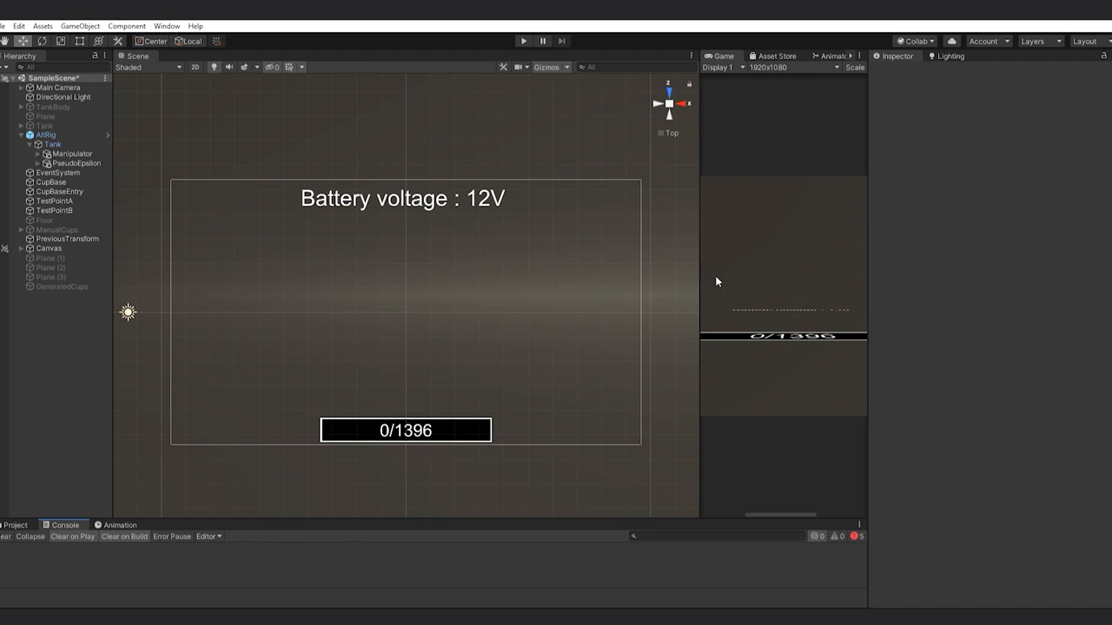